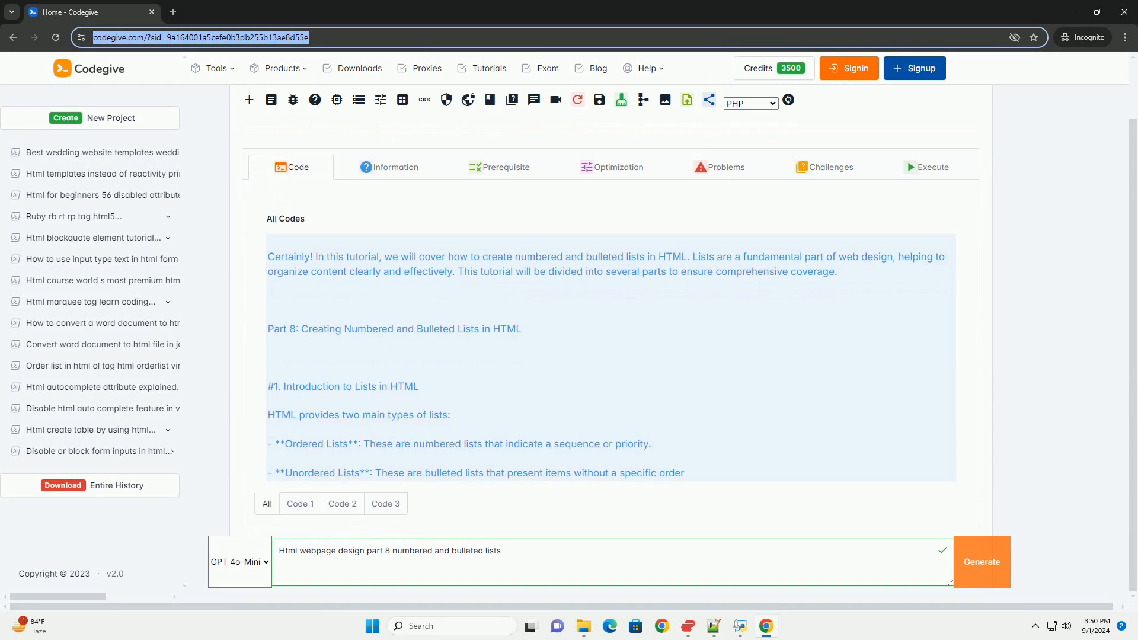
scroll("down", 3)
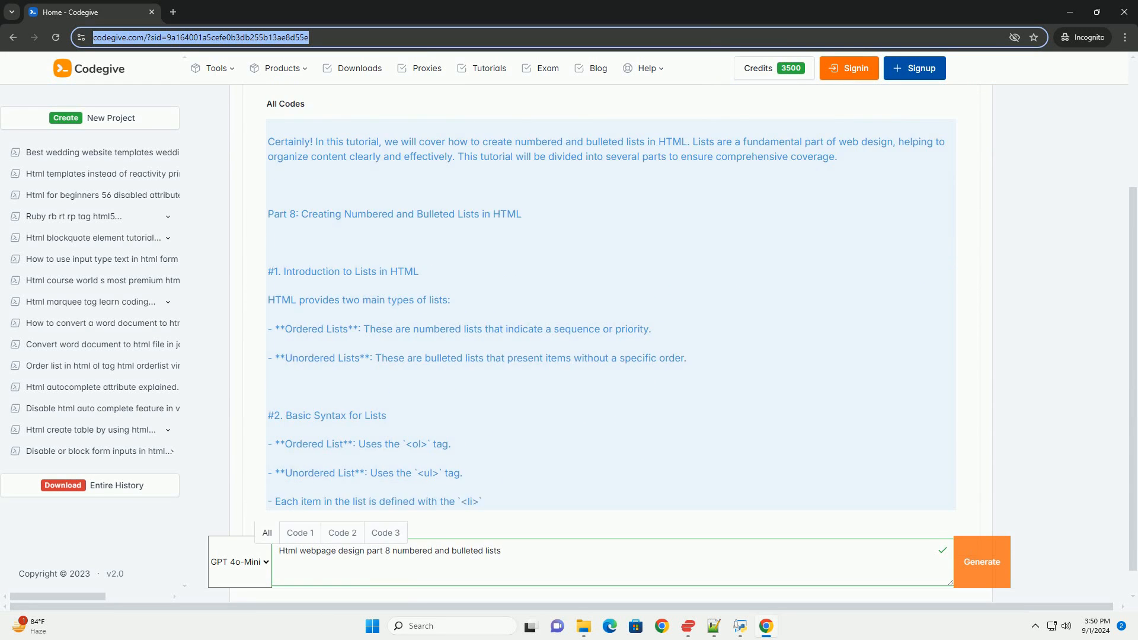
scroll("down", 3)
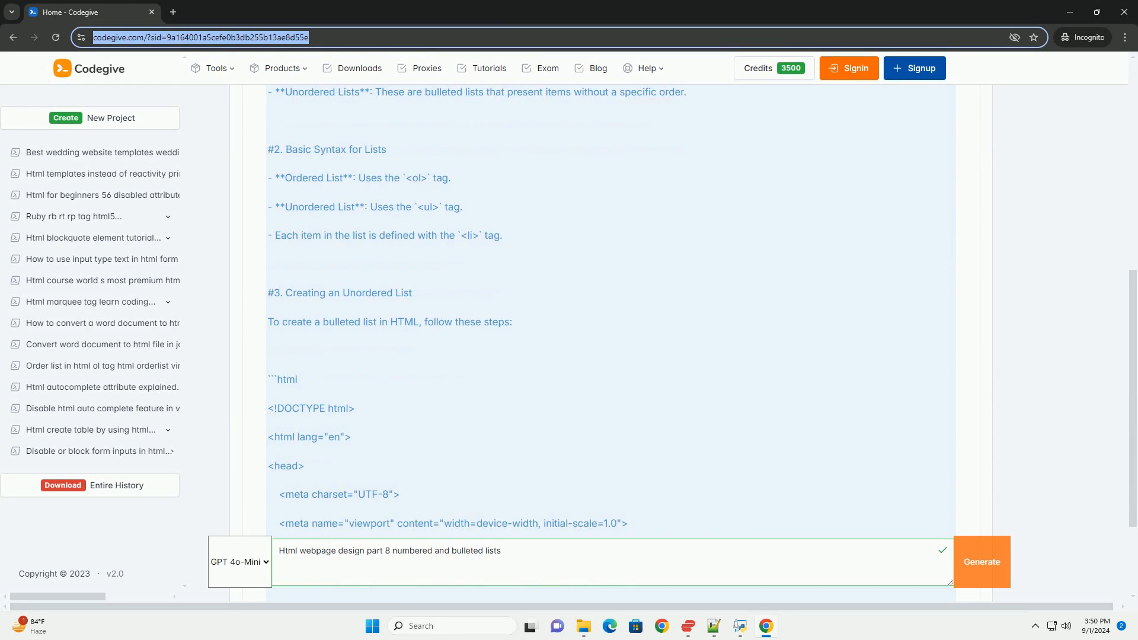
scroll("down", 3)
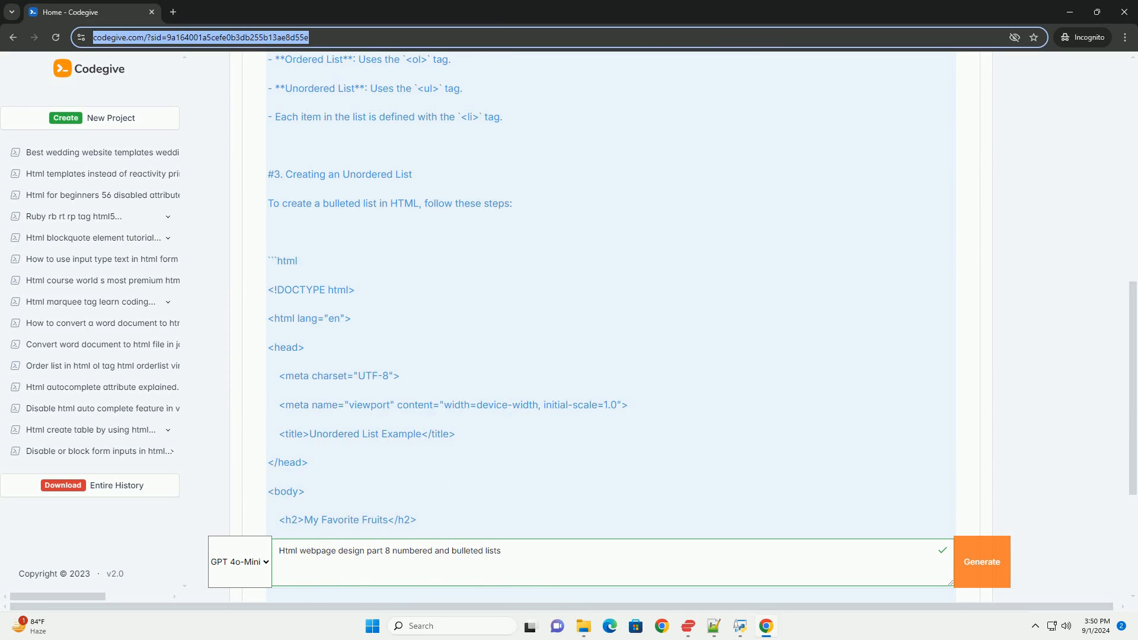
scroll("down", 3)
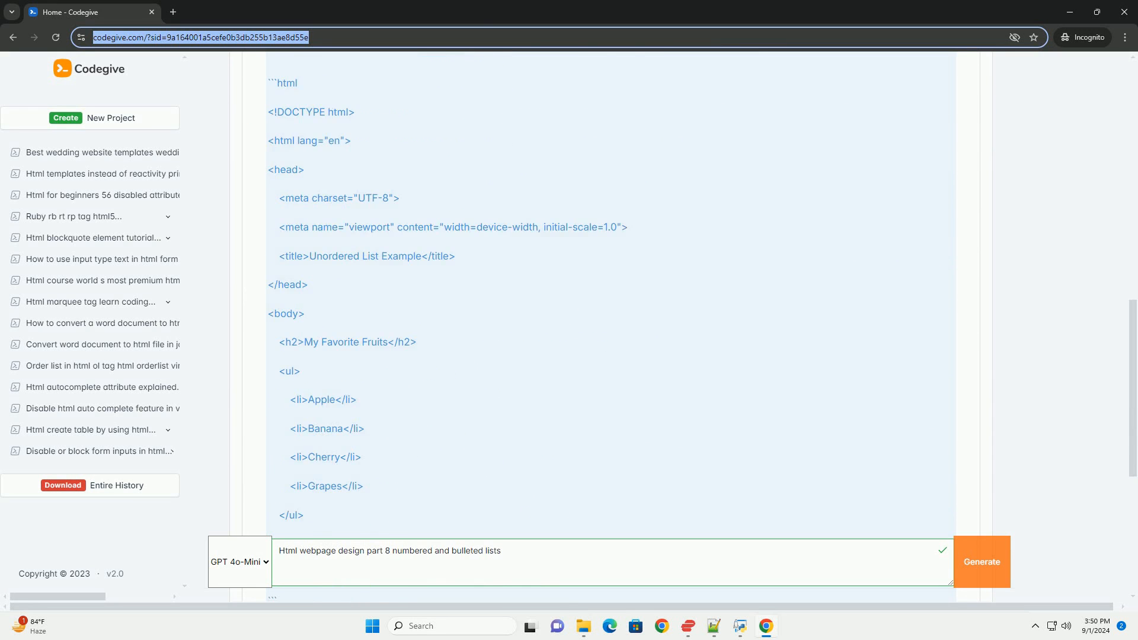
scroll("down", 3)
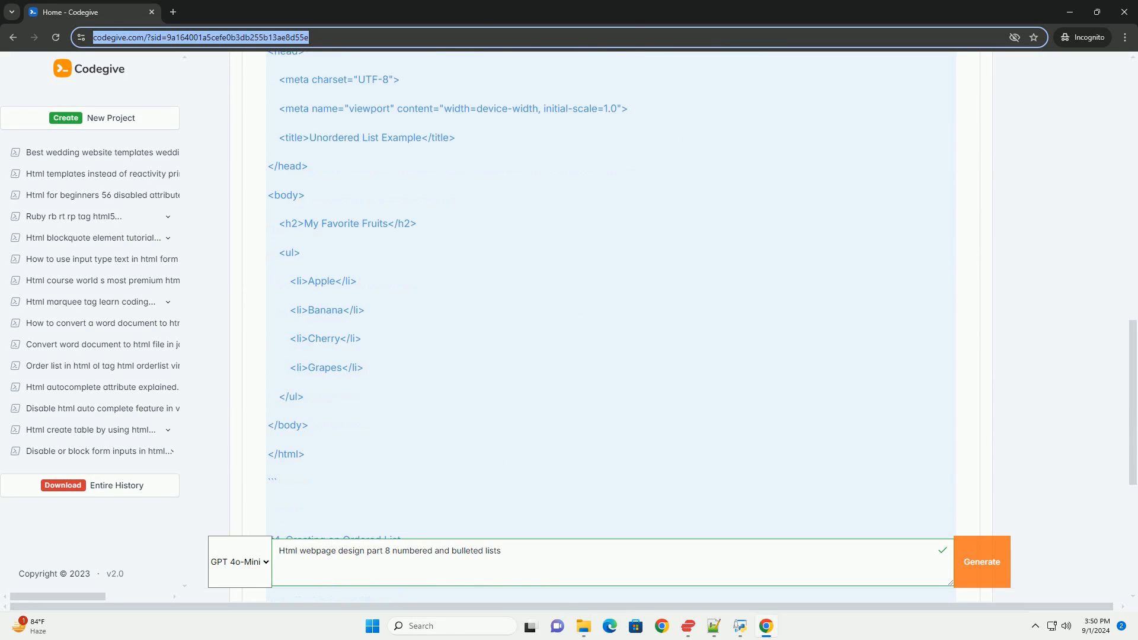
scroll("down", 3)
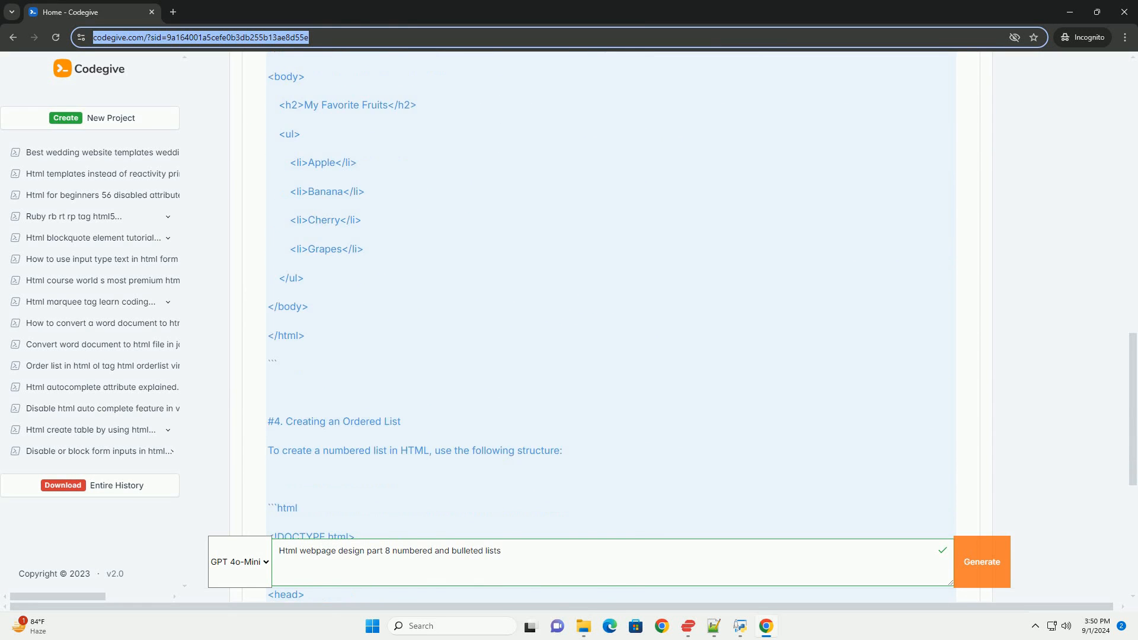
scroll("down", 3)
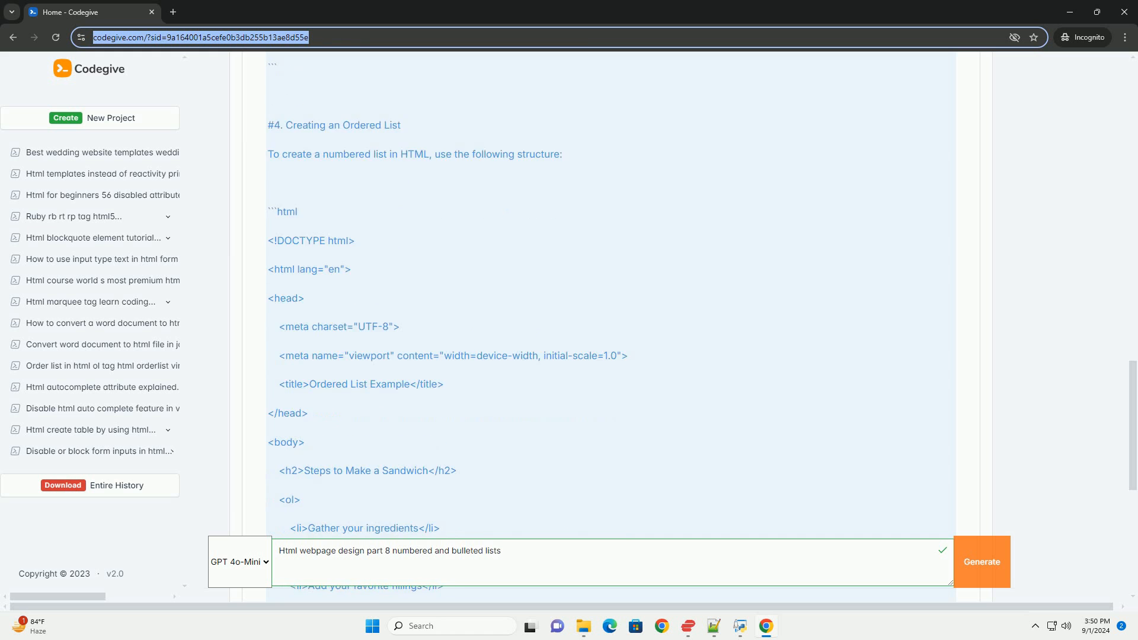
scroll("down", 3)
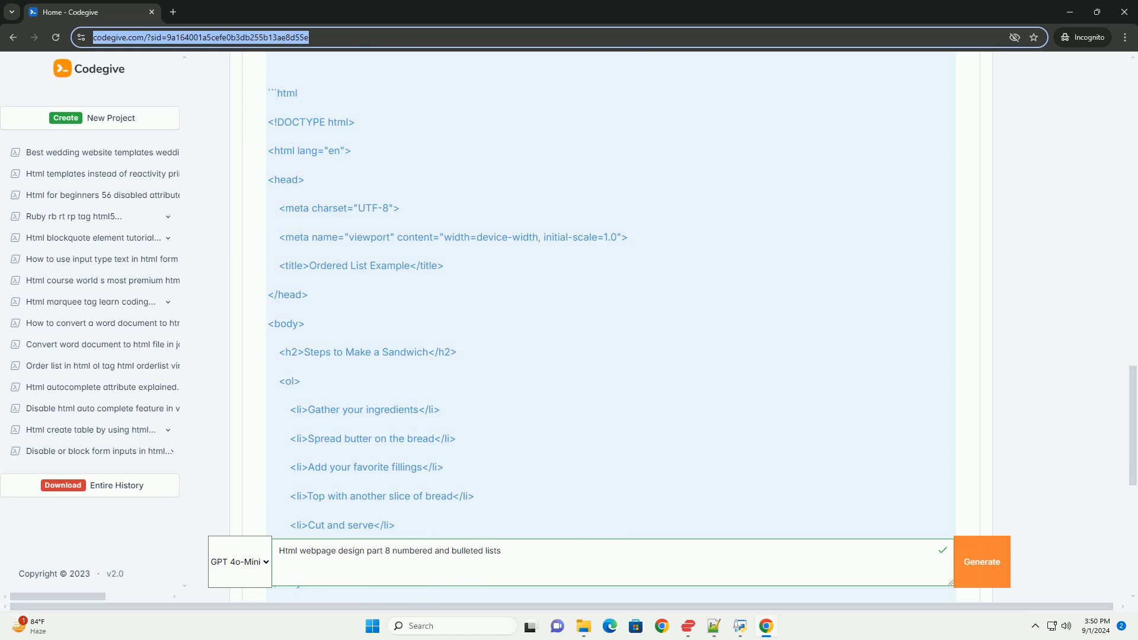
scroll("down", 3)
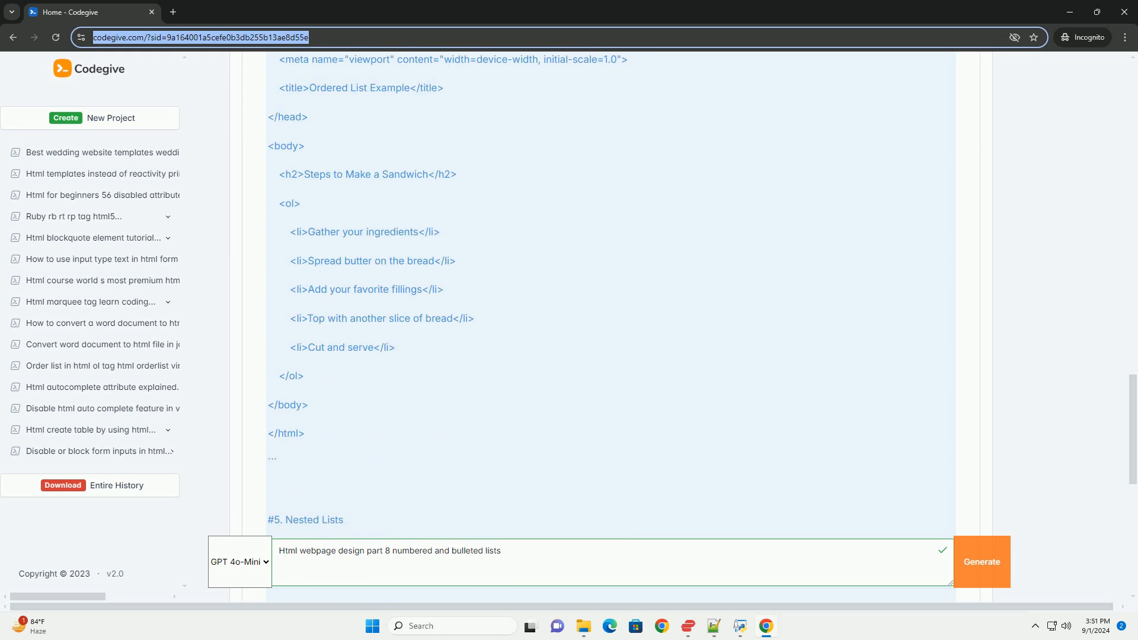
scroll("down", 3)
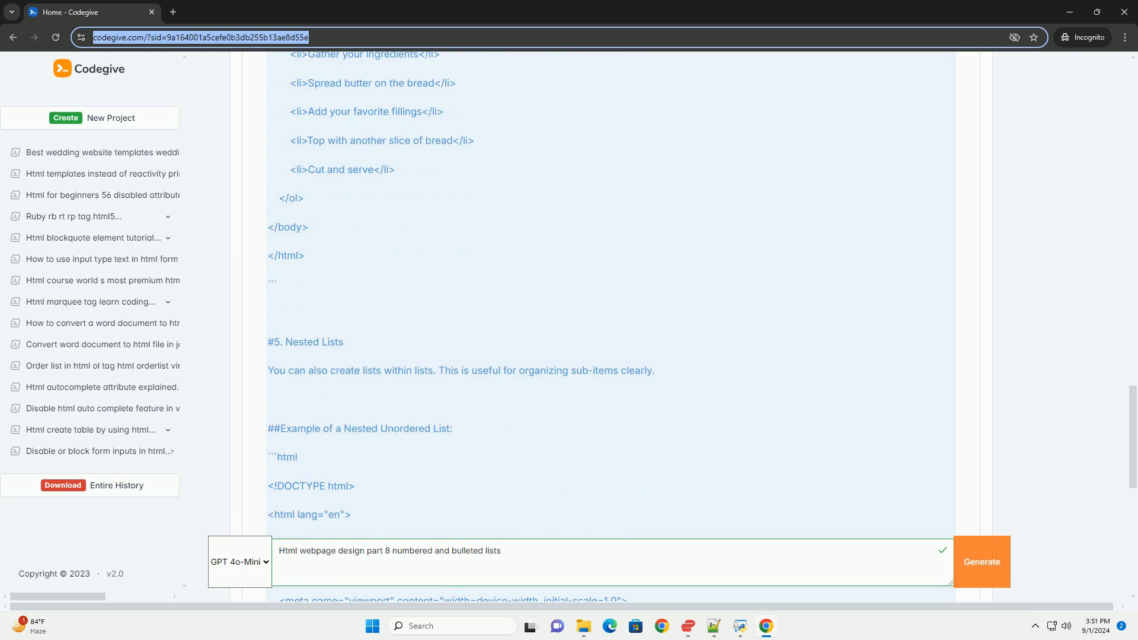
scroll("down", 3)
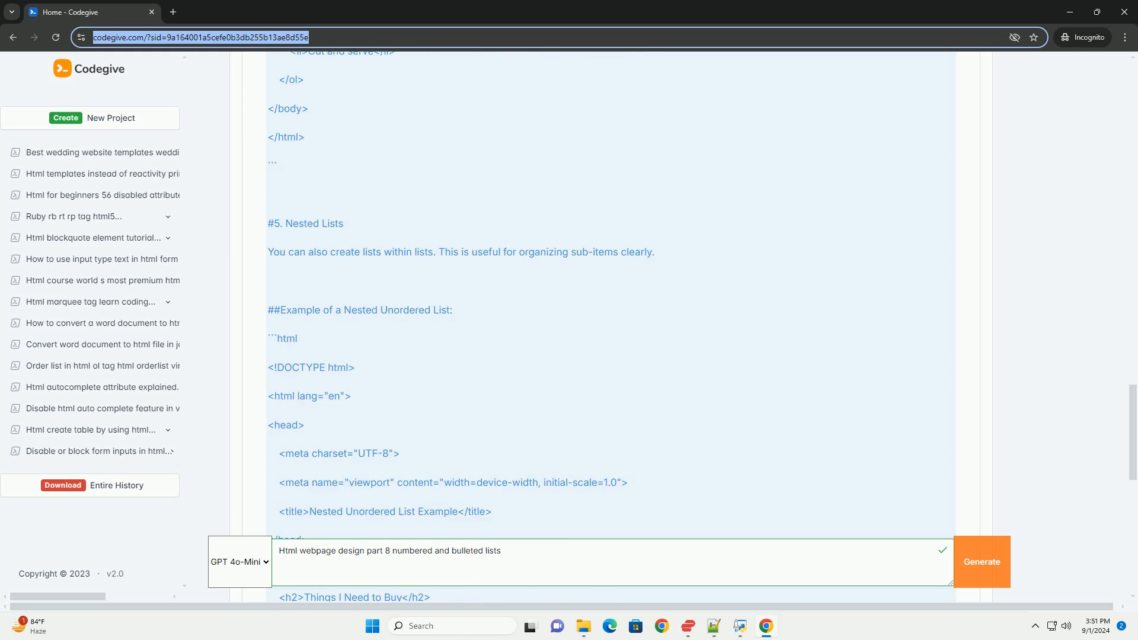
scroll("down", 3)
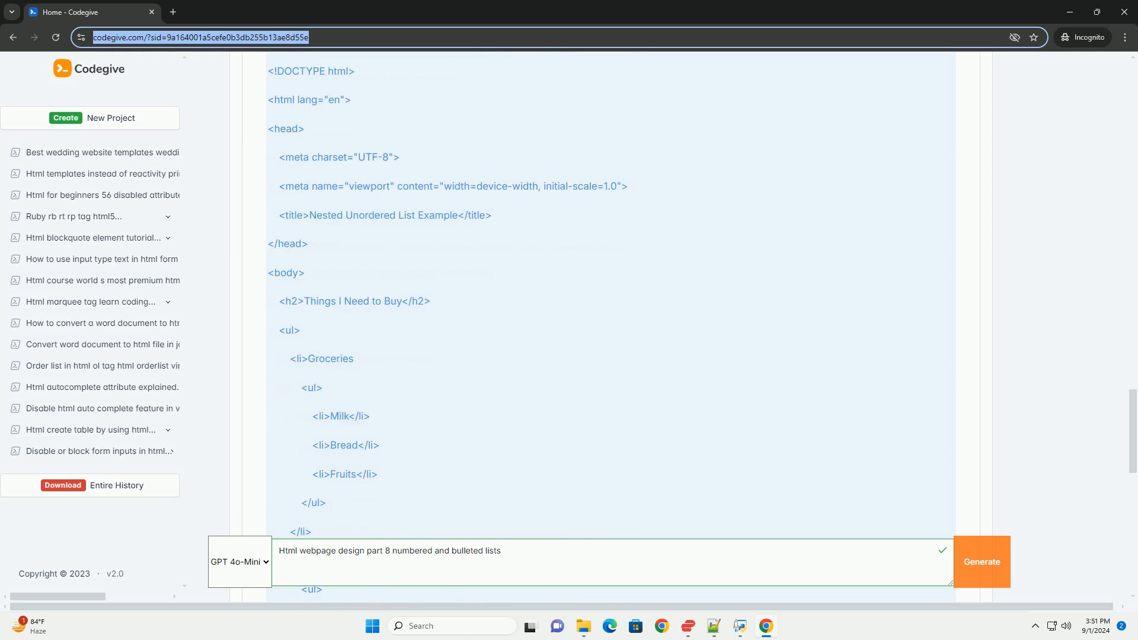
scroll("down", 3)
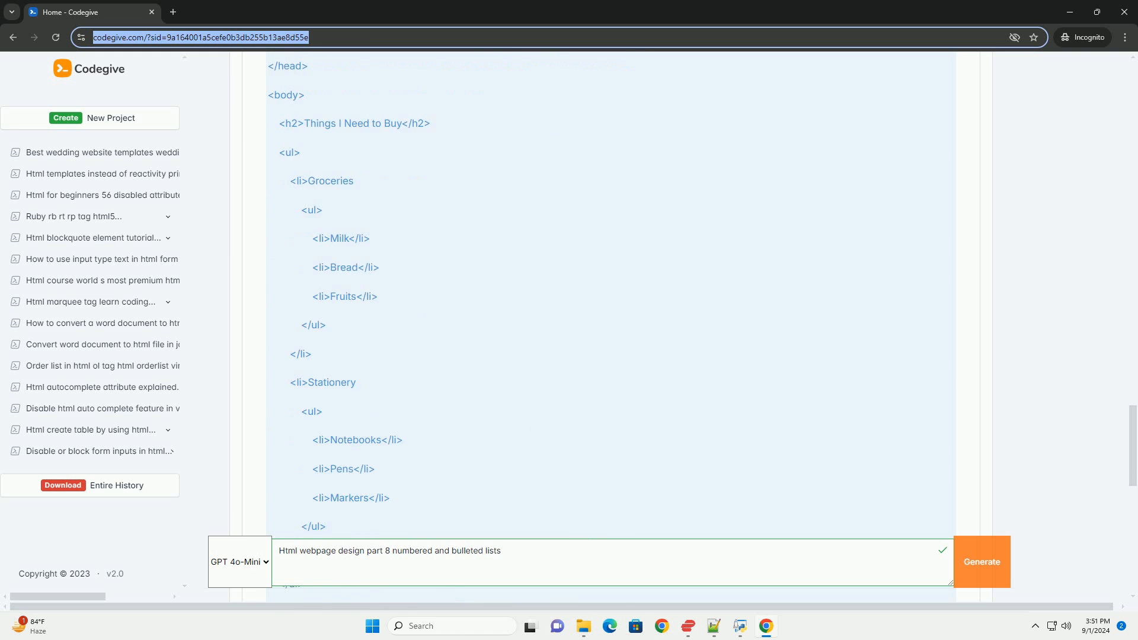
scroll("down", 3)
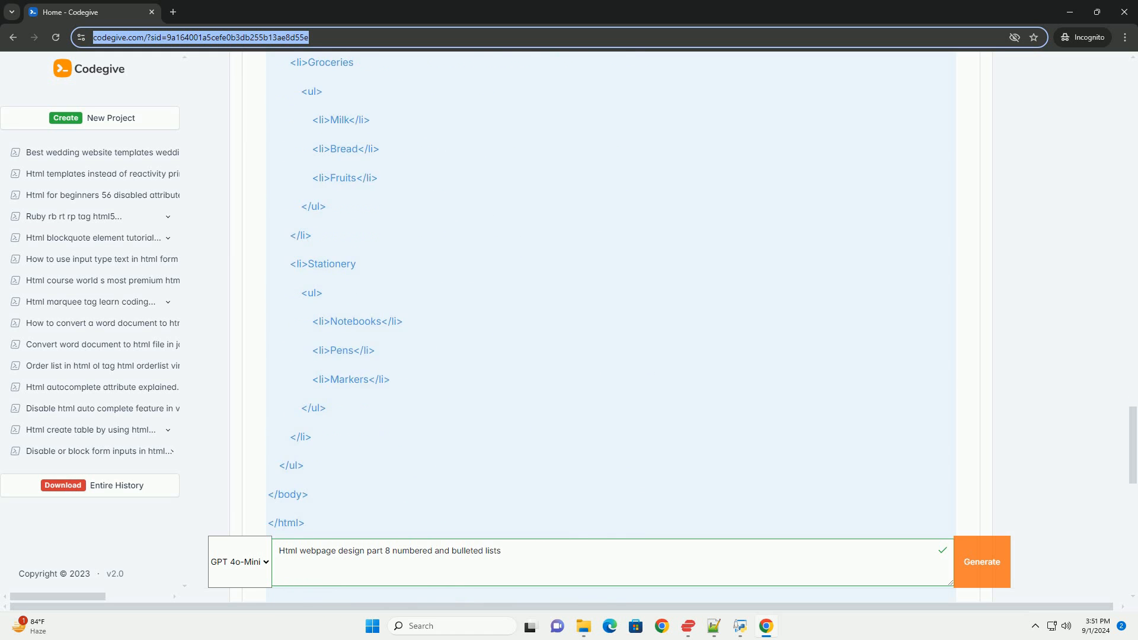
scroll("down", 3)
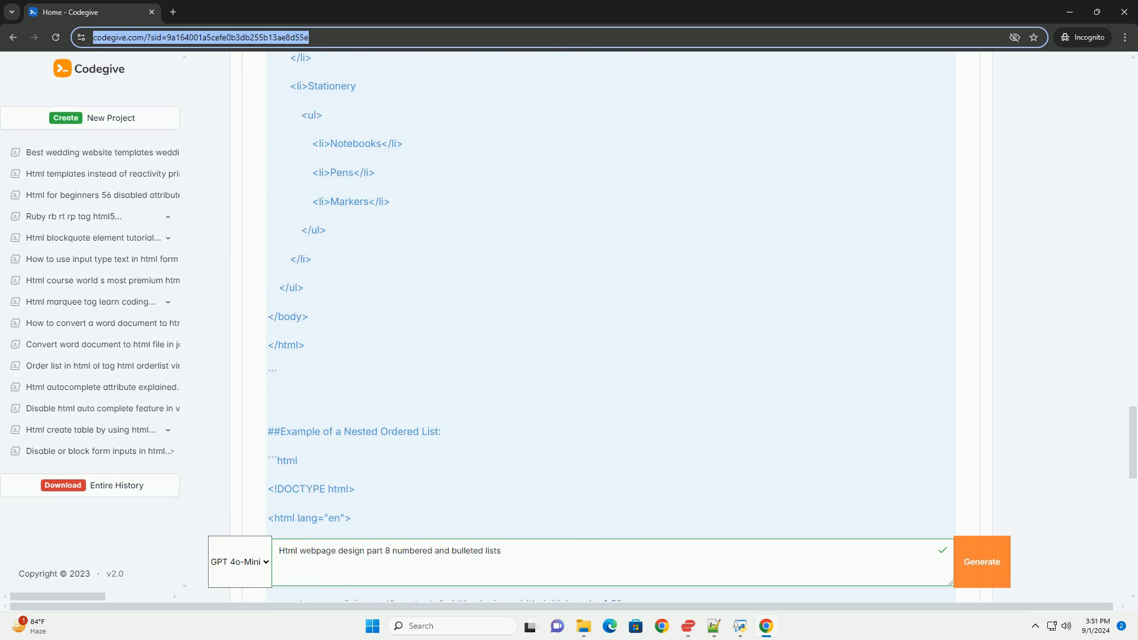
scroll("down", 3)
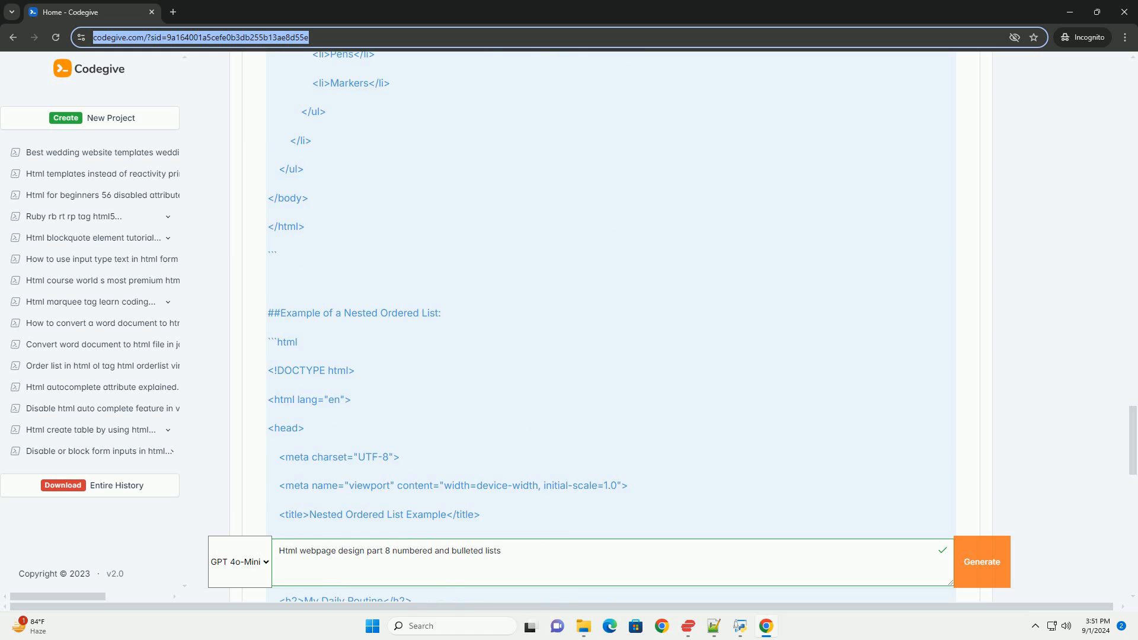
scroll("down", 3)
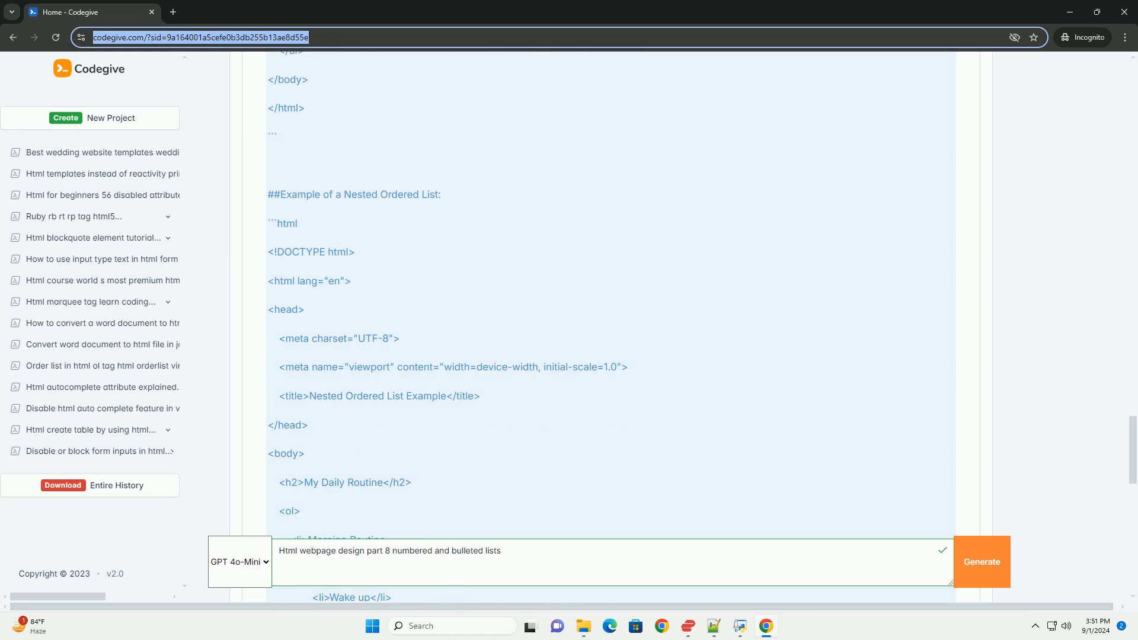
scroll("down", 3)
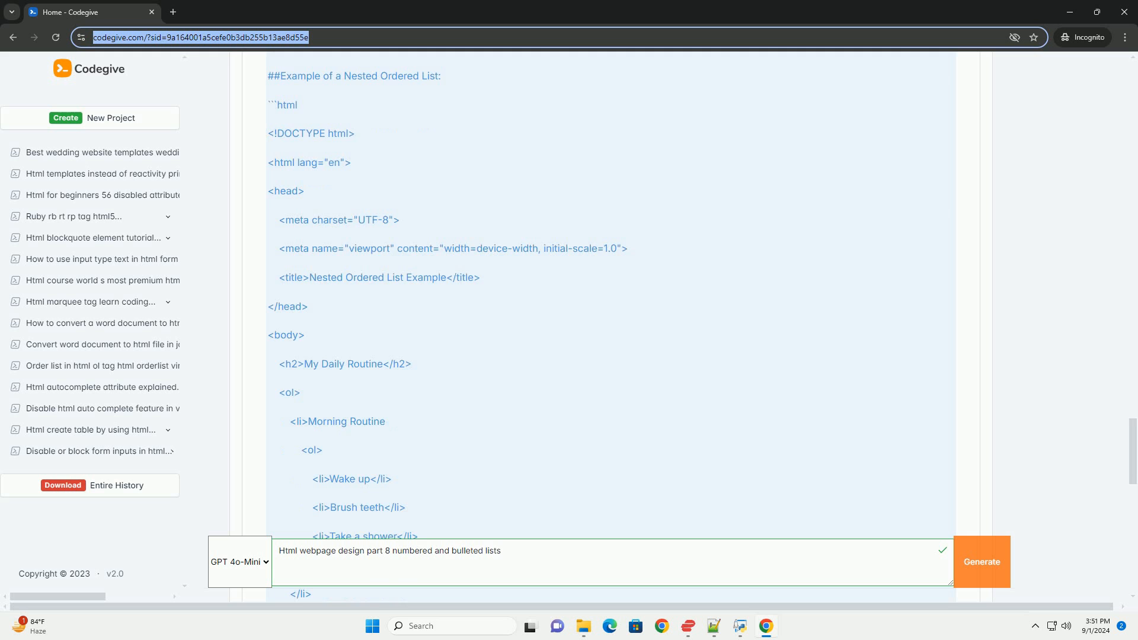
scroll("down", 3)
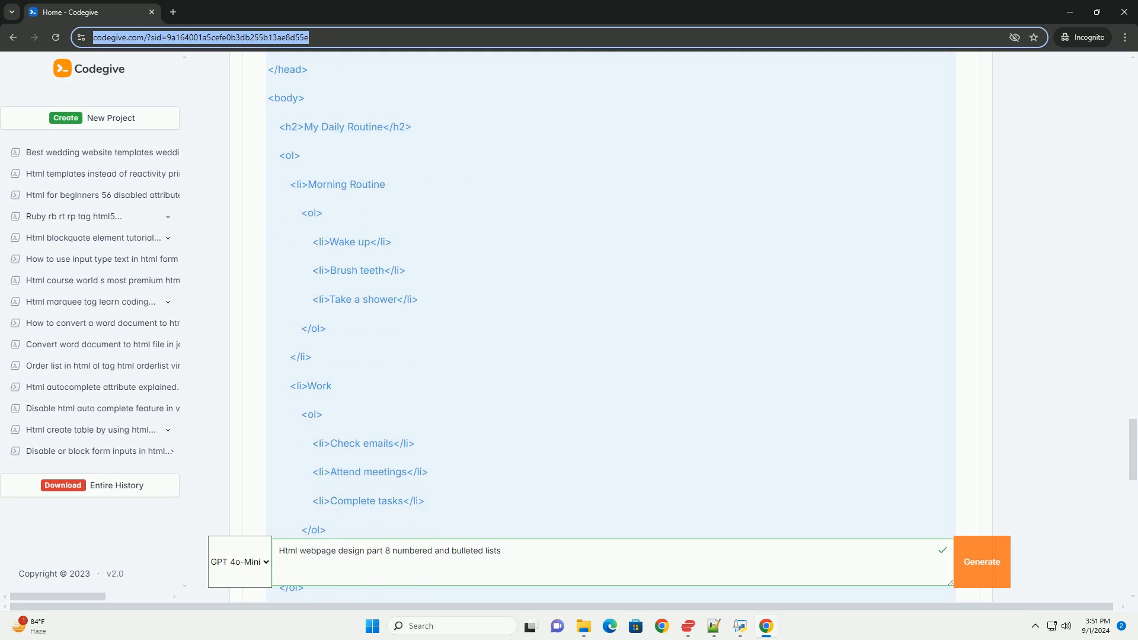
scroll("down", 3)
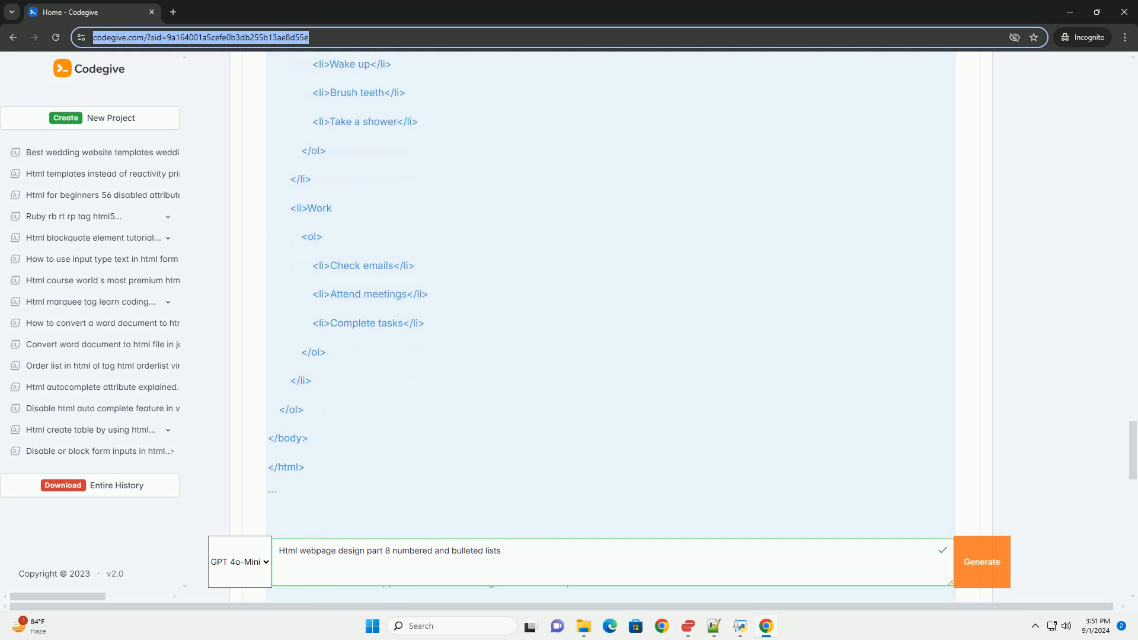
scroll("down", 3)
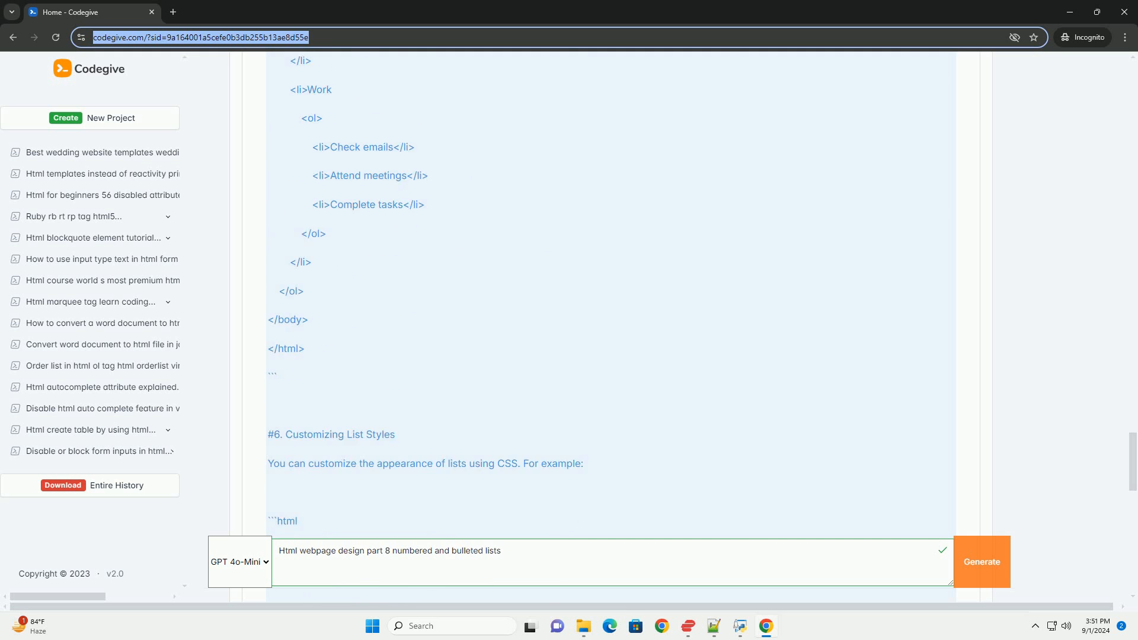
scroll("down", 3)
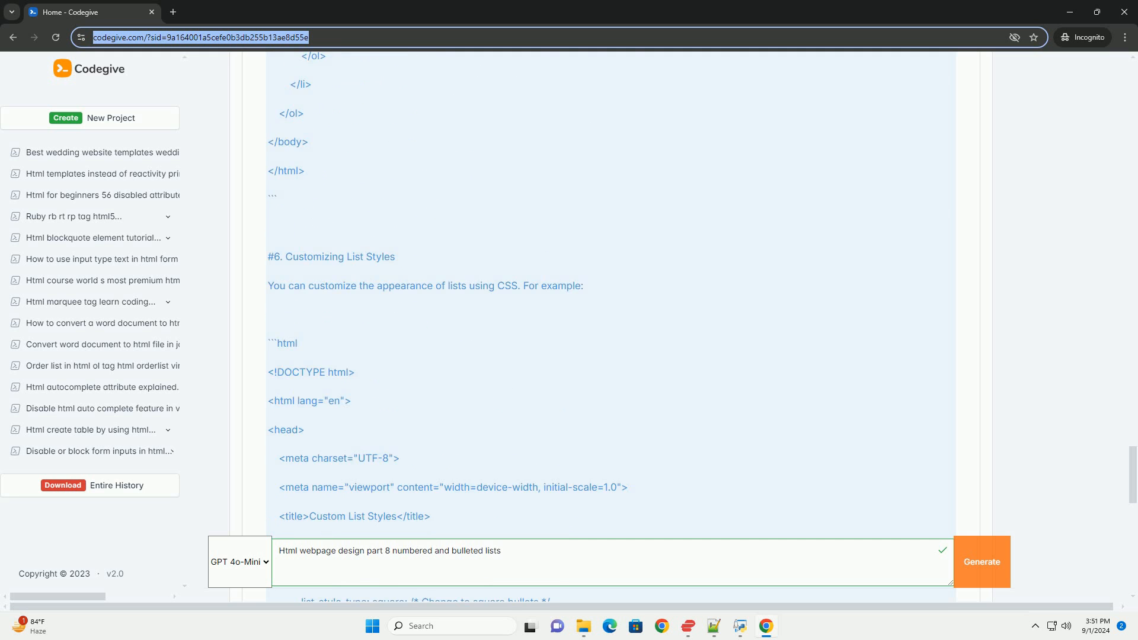
scroll("down", 3)
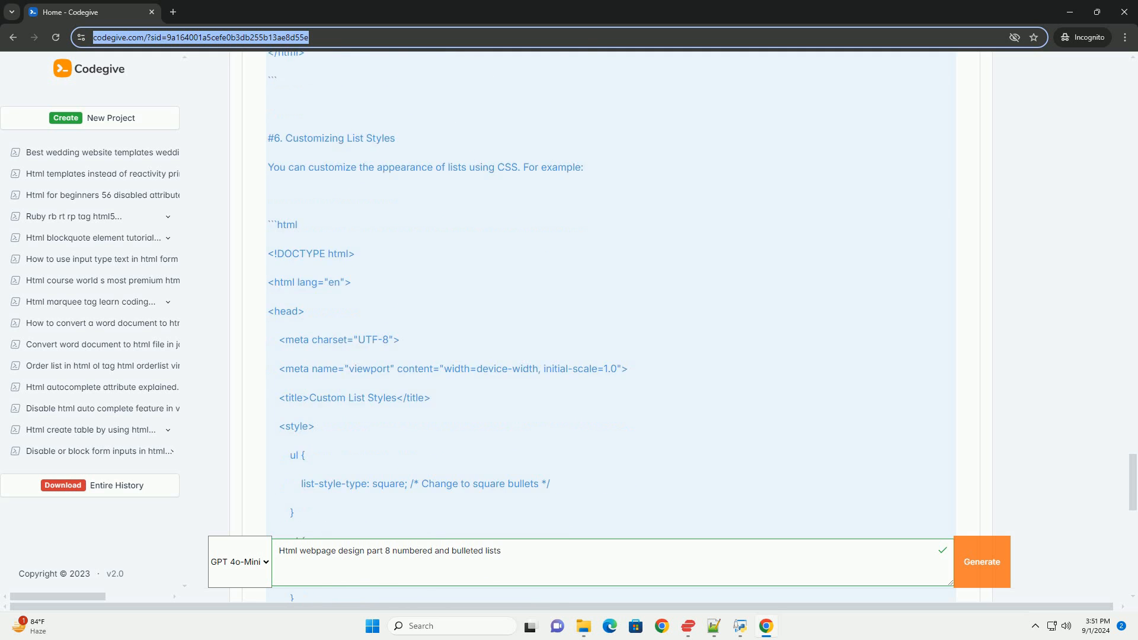
scroll("down", 3)
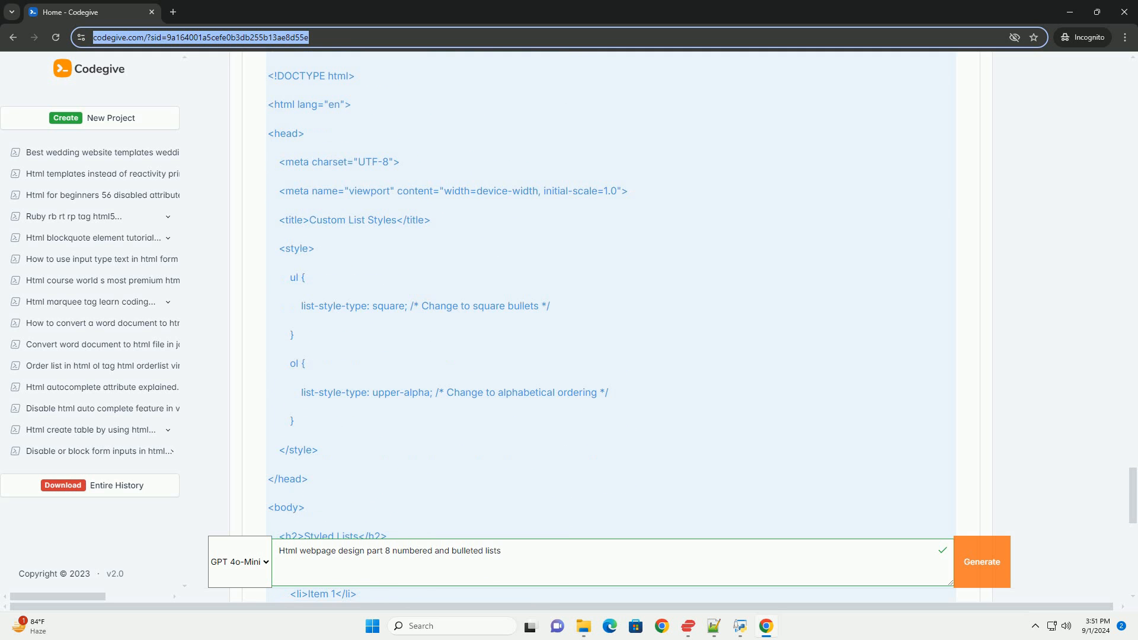